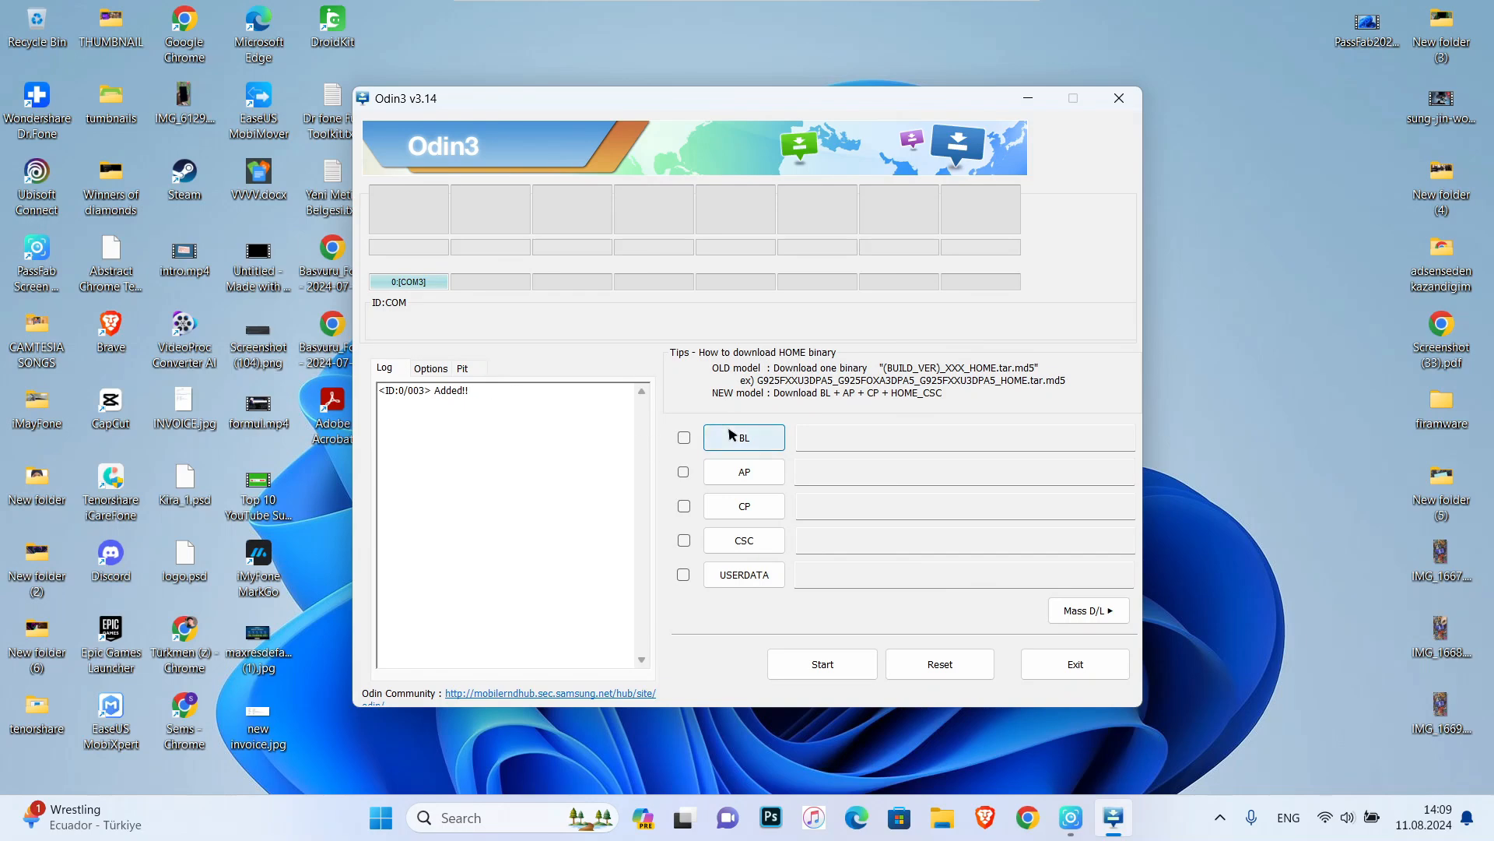
- Load the BL_G930 .tar.md5 file into the BL slot so its MD5 check passes
left_click(744, 436)
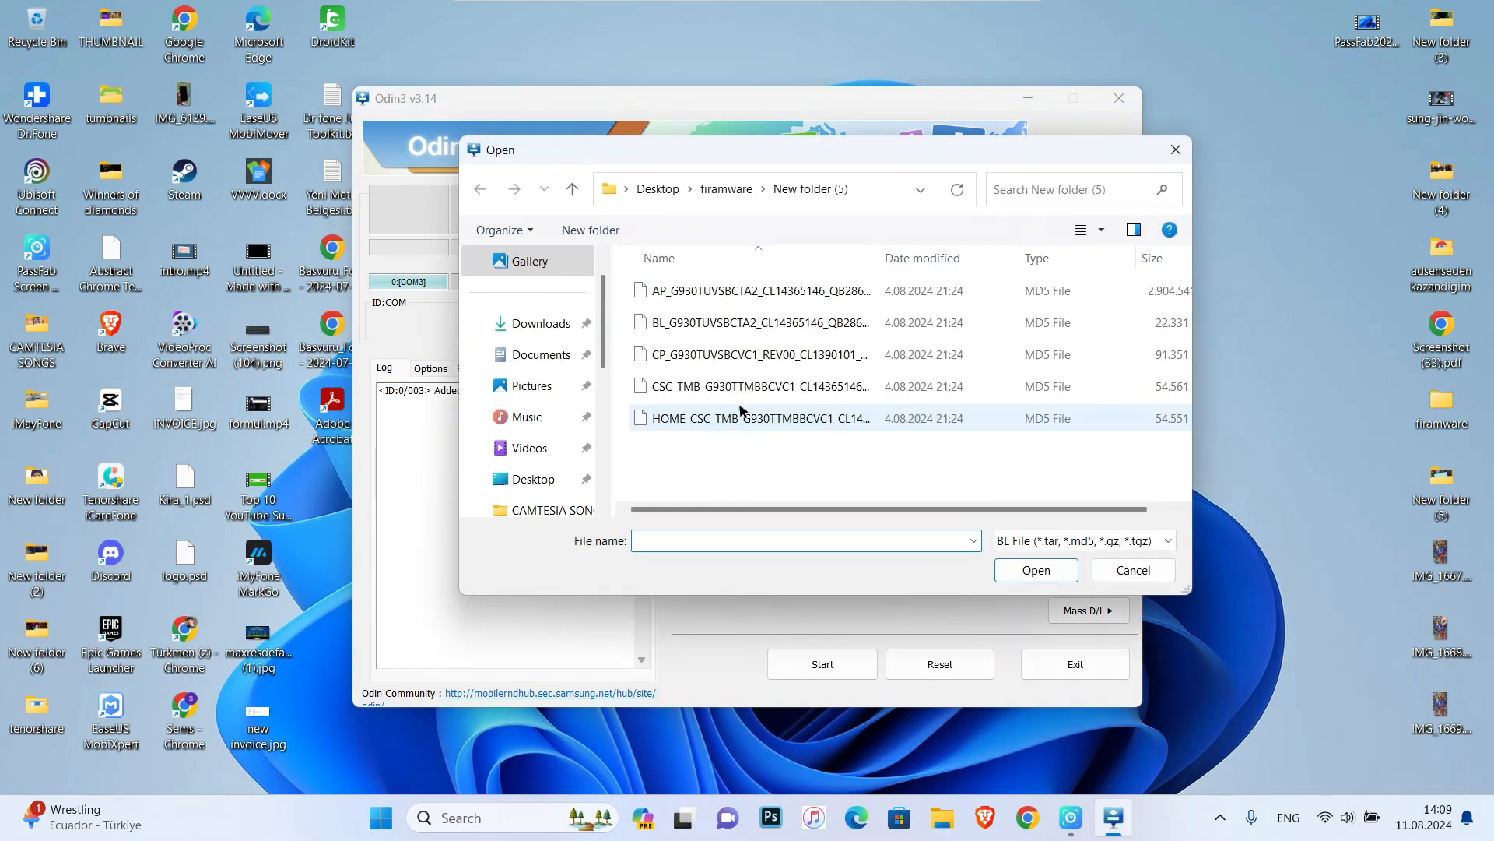
left_click(758, 322)
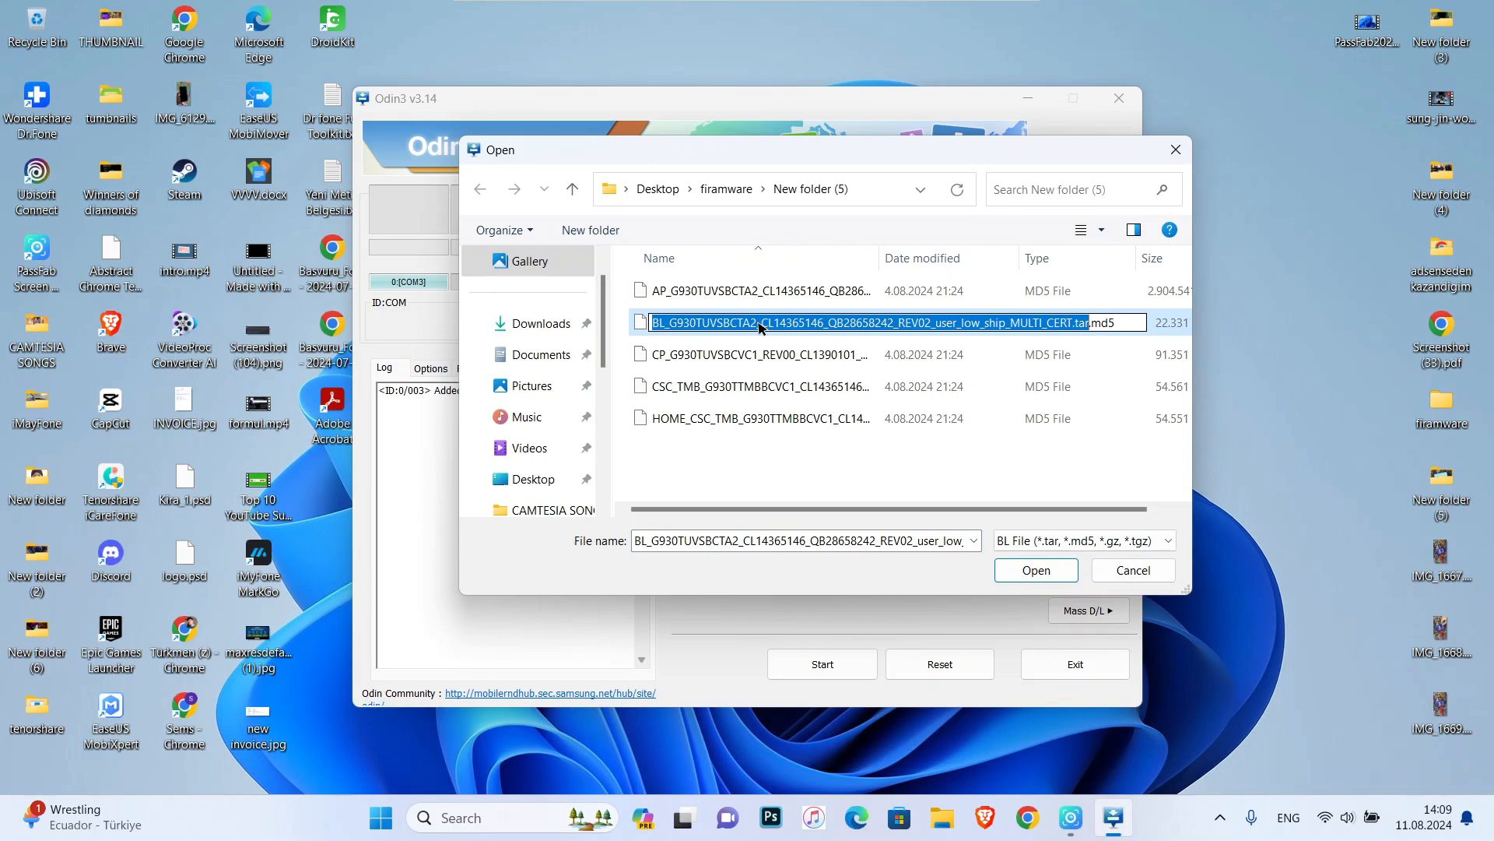
left_click(753, 323)
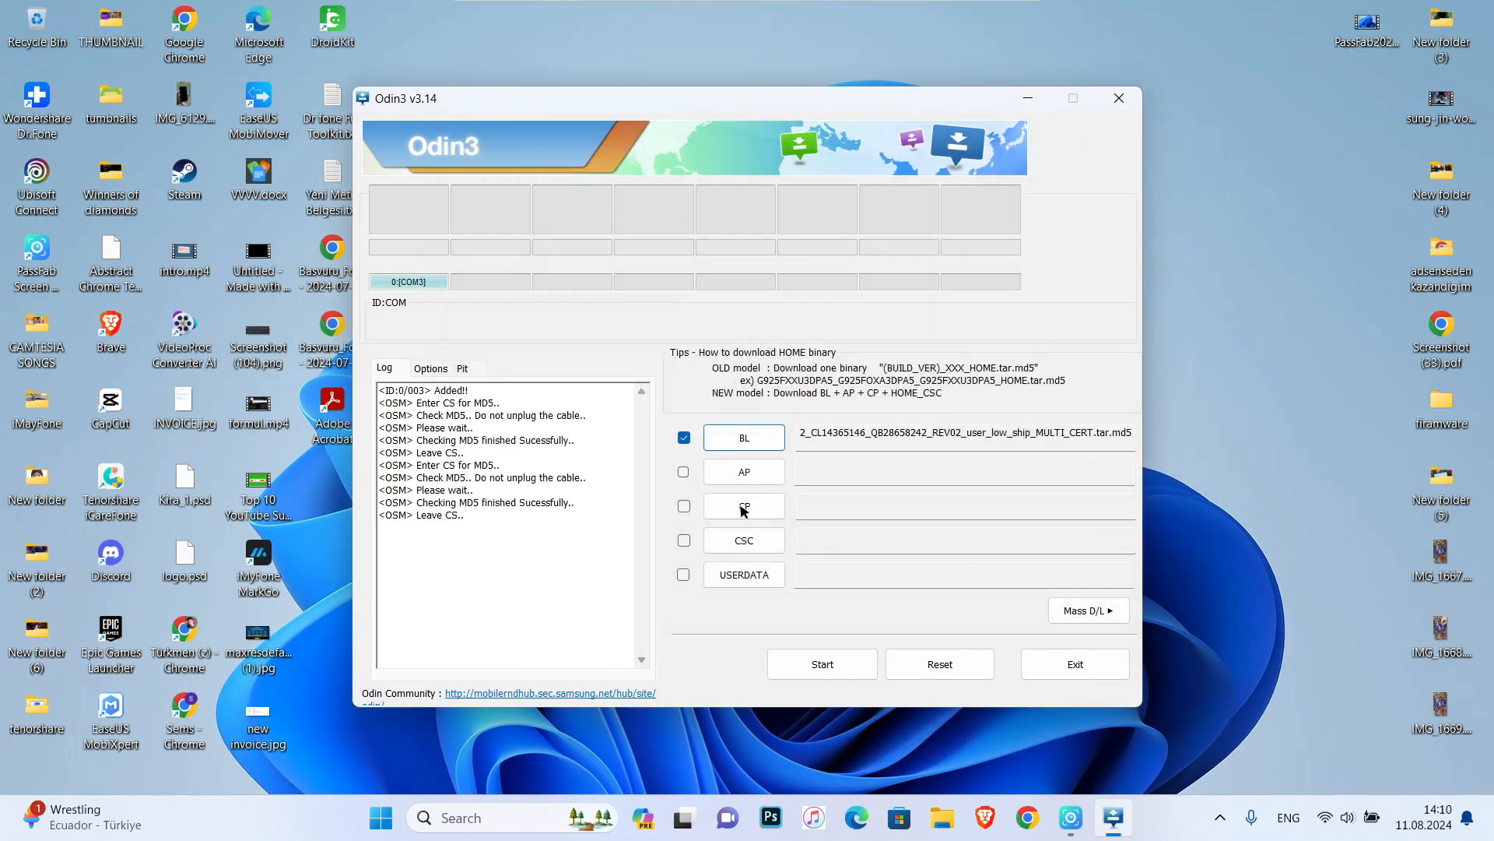
- Fill the AP, CP, CSC and USERDATA slots with their matching .tar.md5 files
left_click(744, 504)
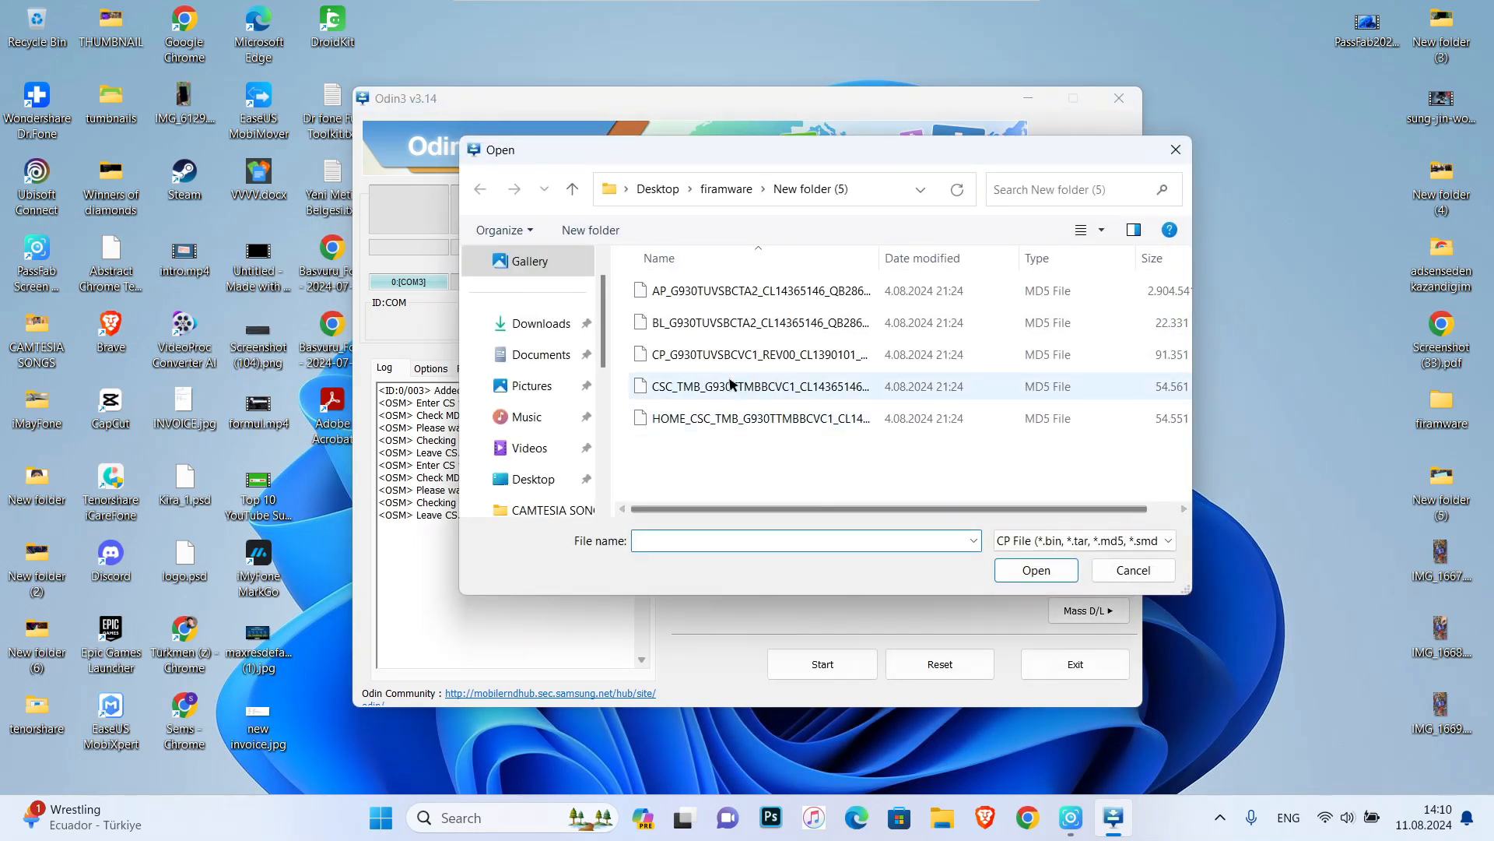
left_click(1037, 570)
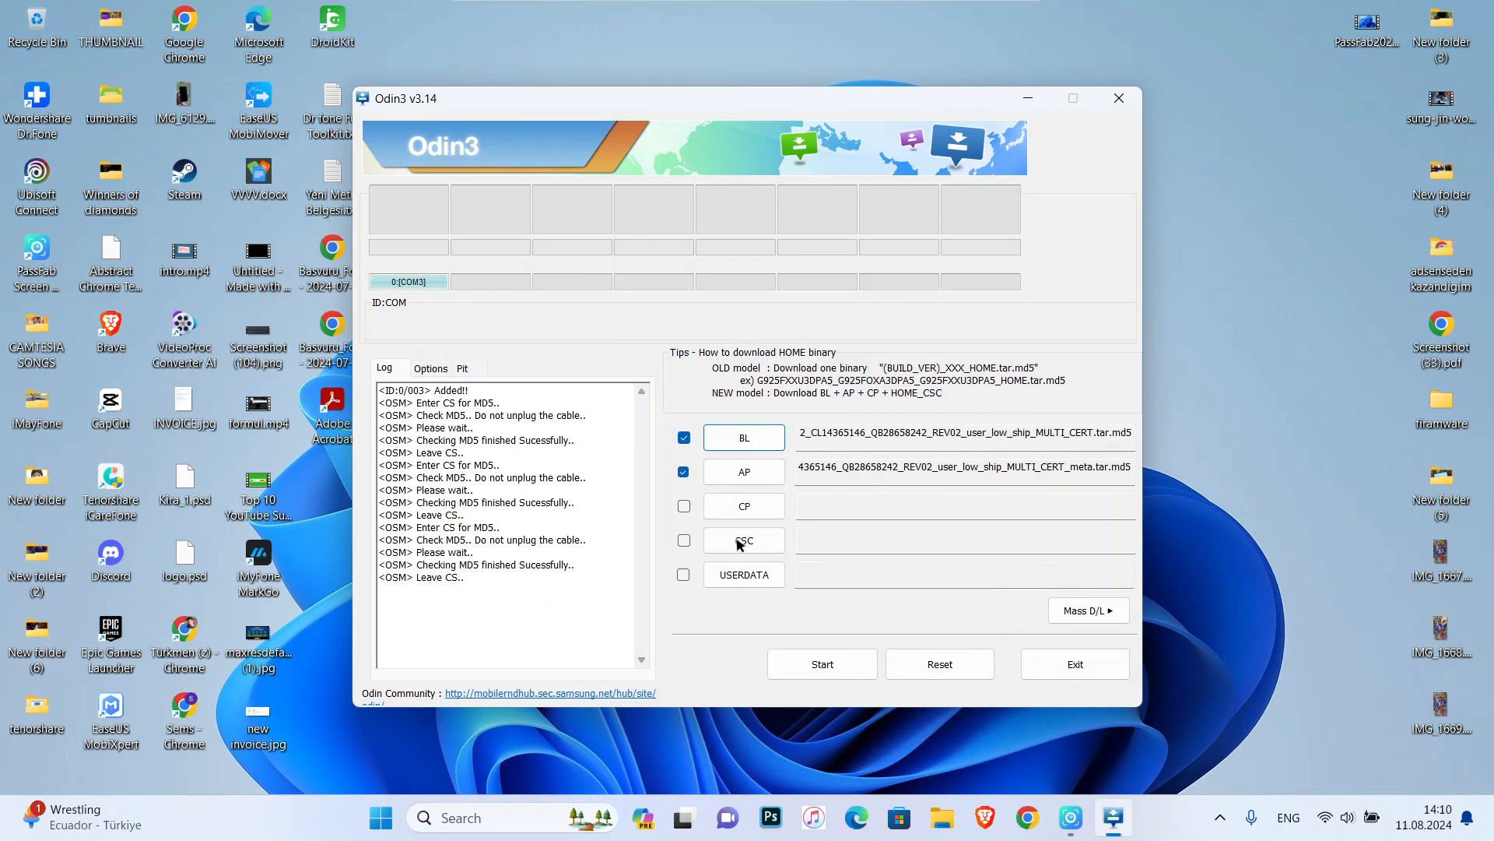
left_click(744, 541)
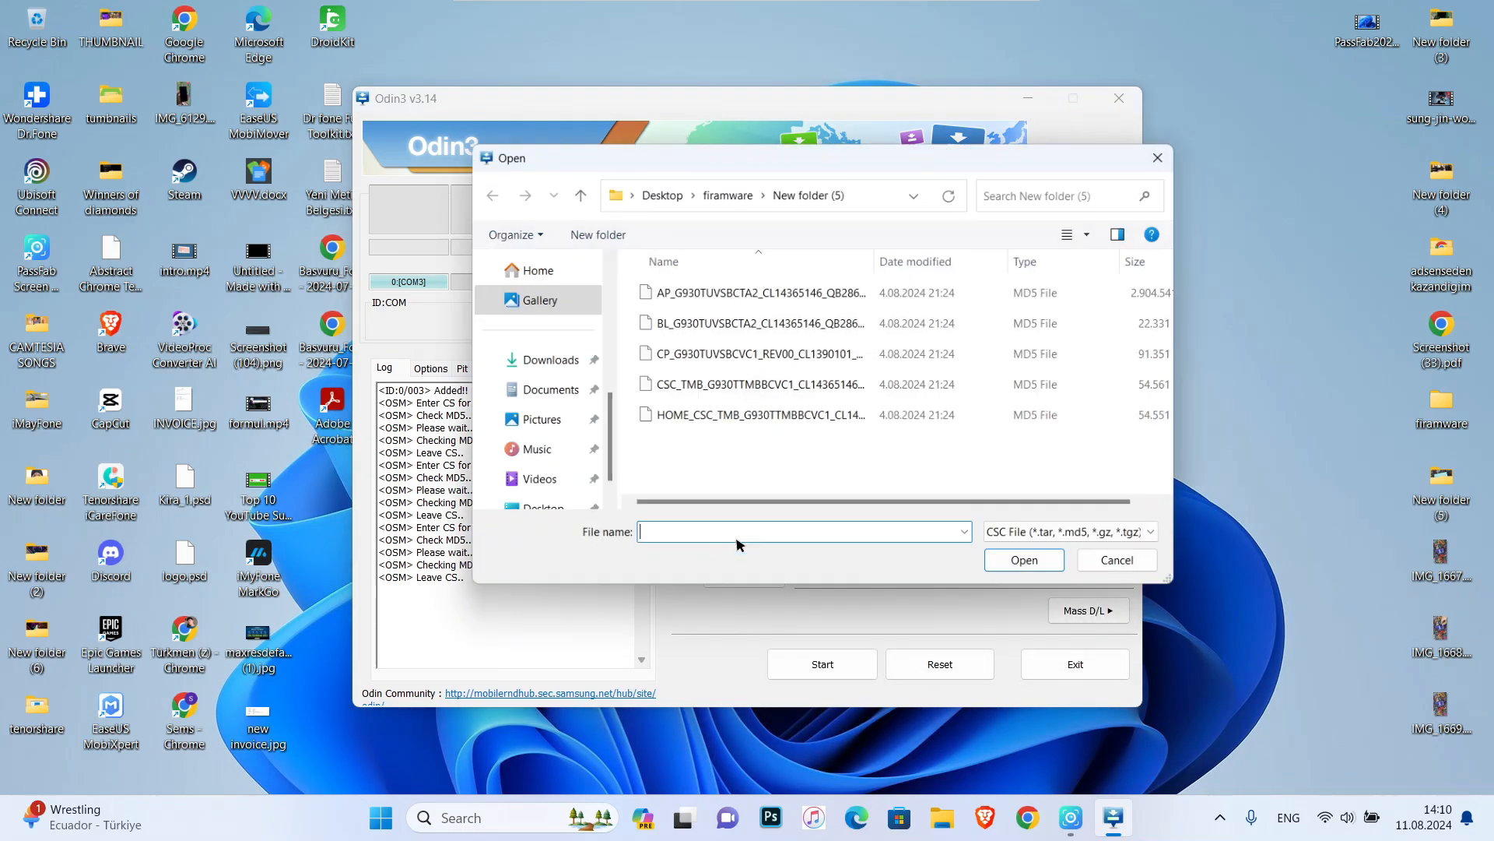
left_click(1025, 559)
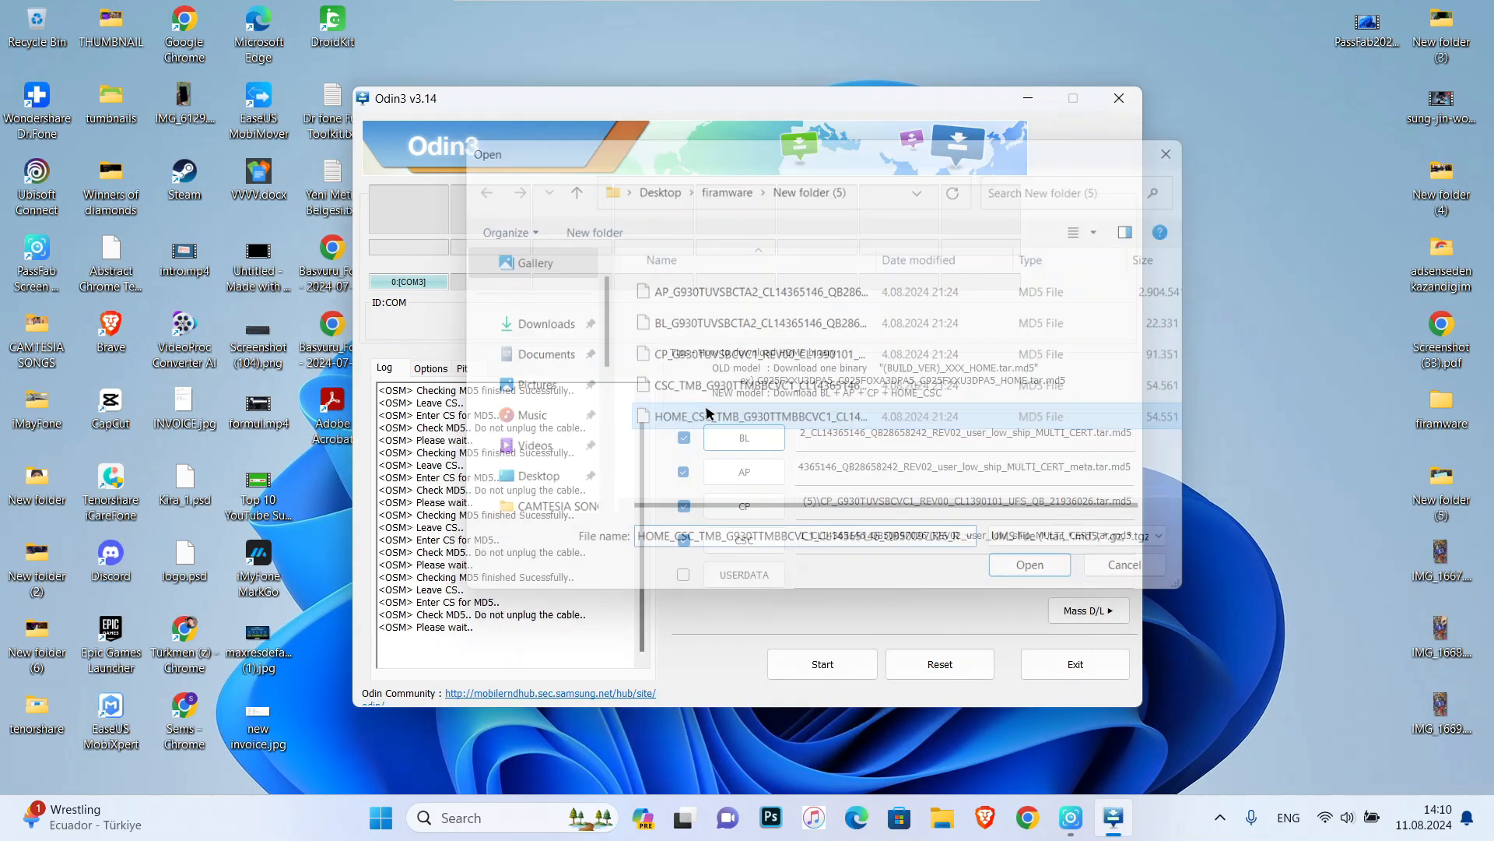
left_click(1029, 563)
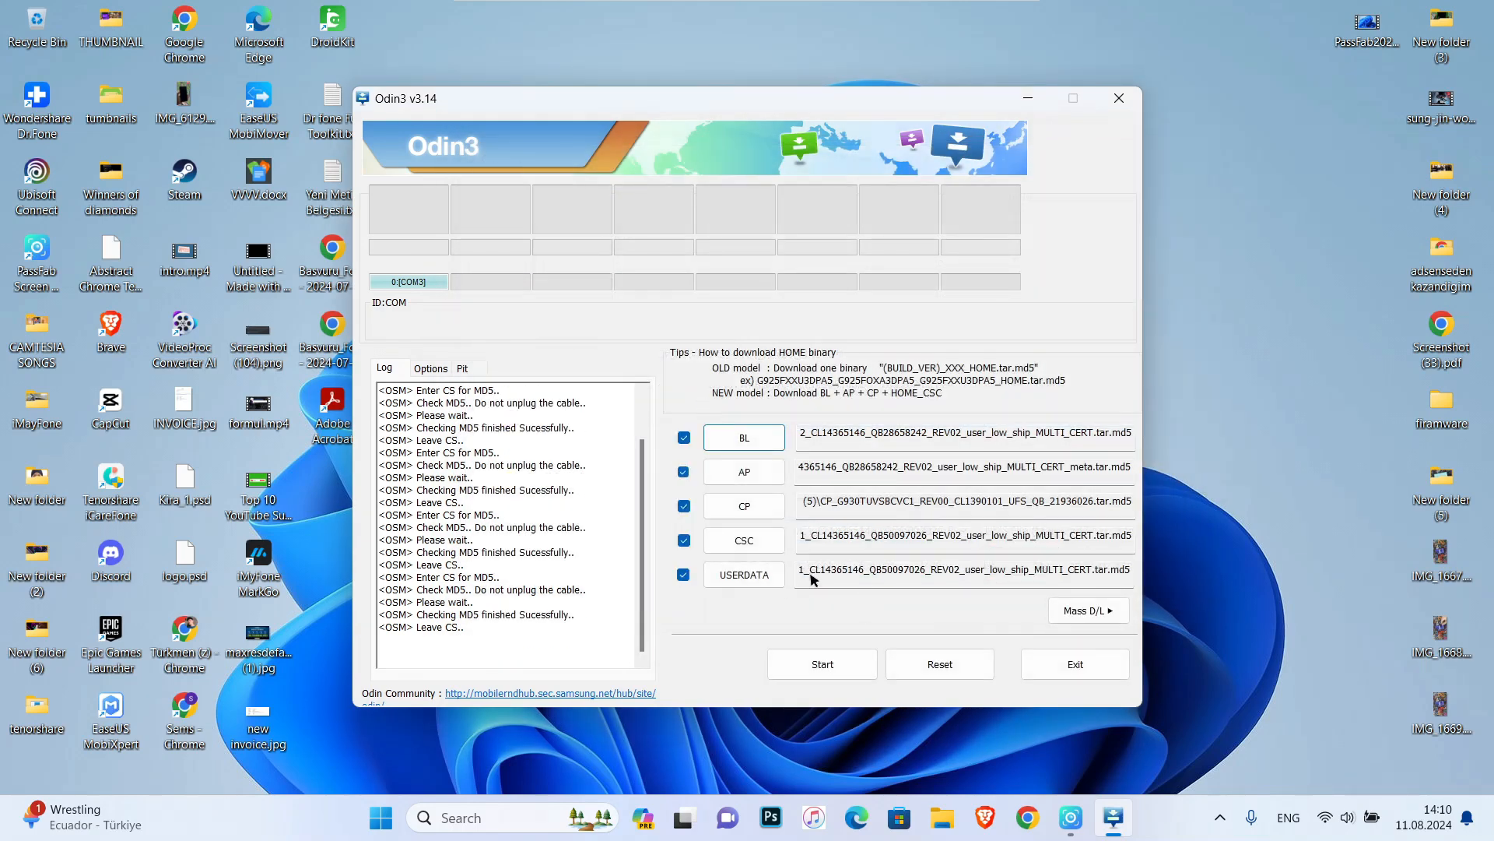
- Start flashing the loaded firmware to the phone
left_click(820, 663)
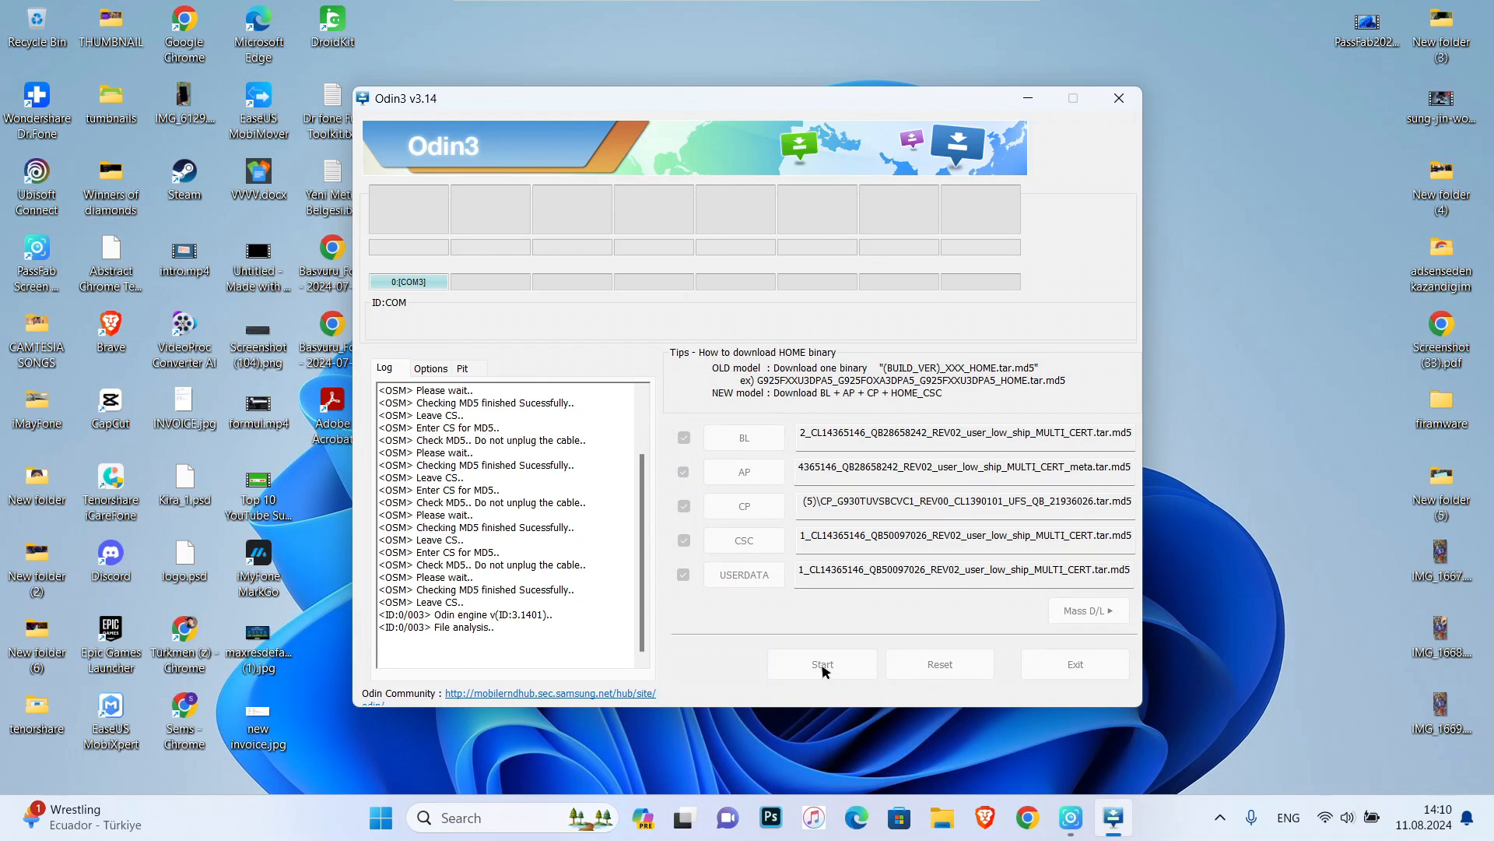
mouse_move(436, 314)
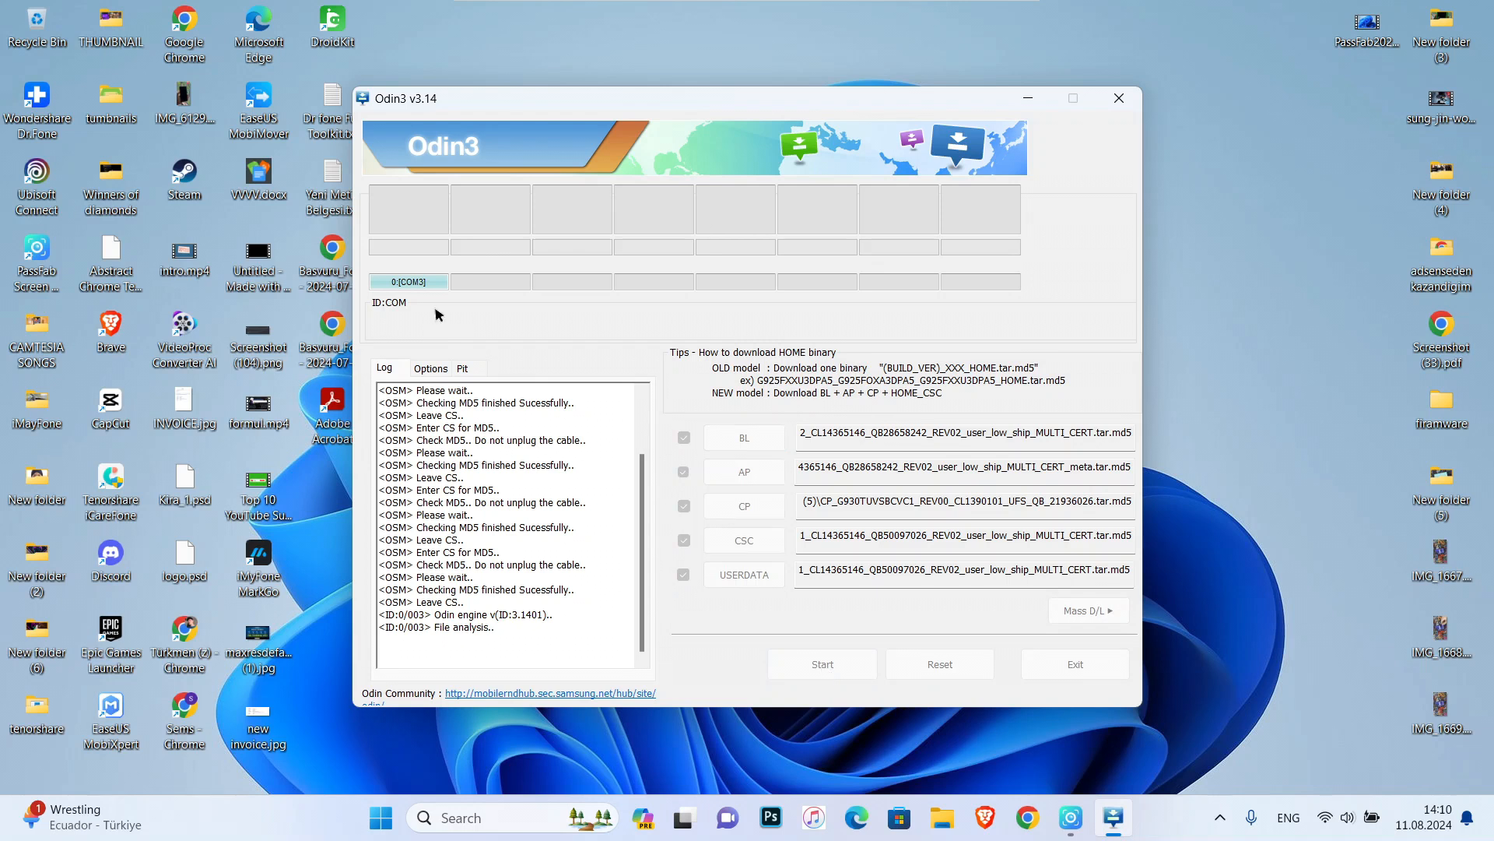